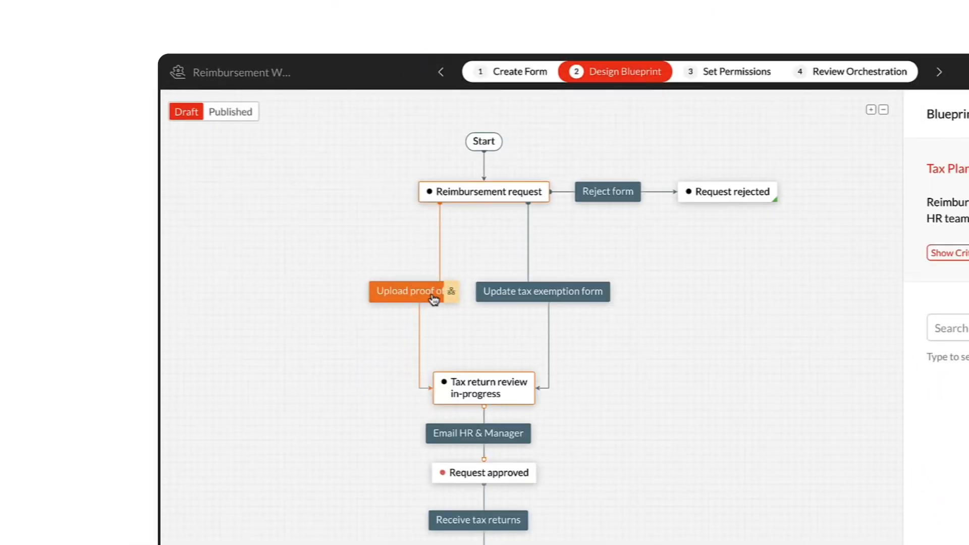
Add a parallel transition named 'Select tax return plan' alongside Upload proof and save it
left_click(451, 291)
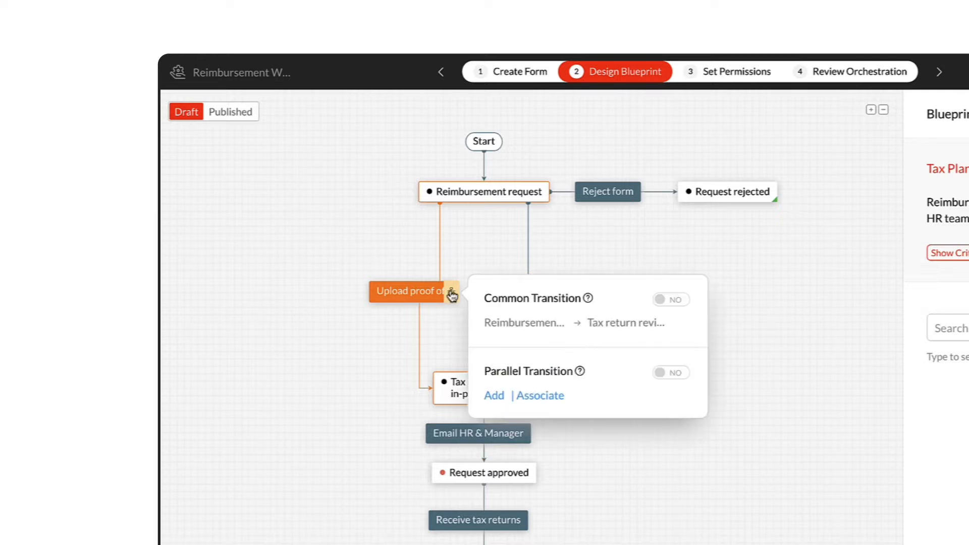
left_click(669, 372)
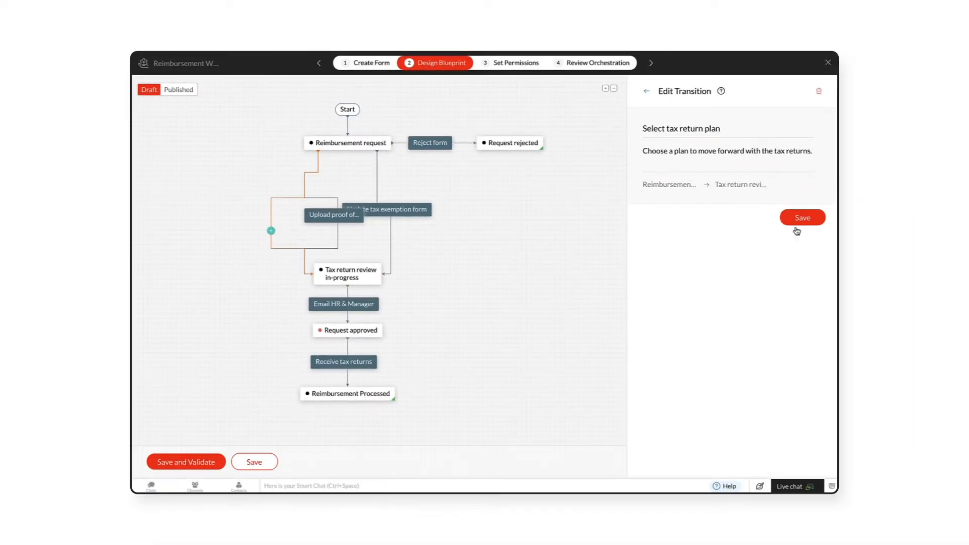
left_click(801, 218)
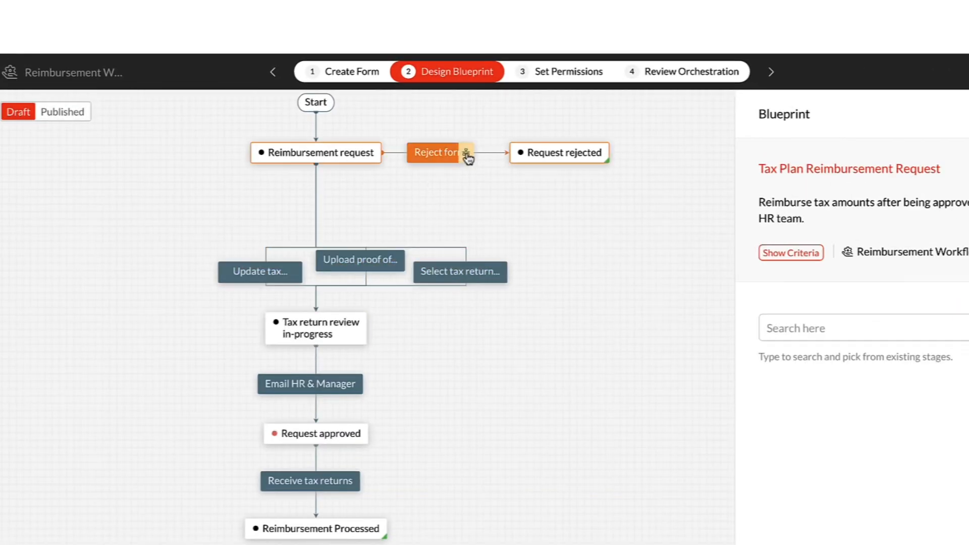
Mark Reject form as a common transition available from All stages
left_click(439, 152)
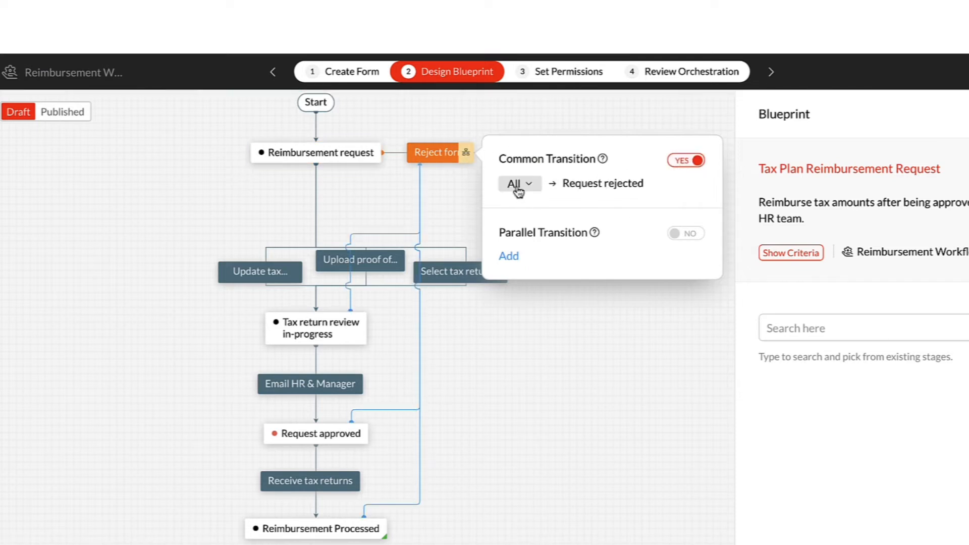
left_click(516, 184)
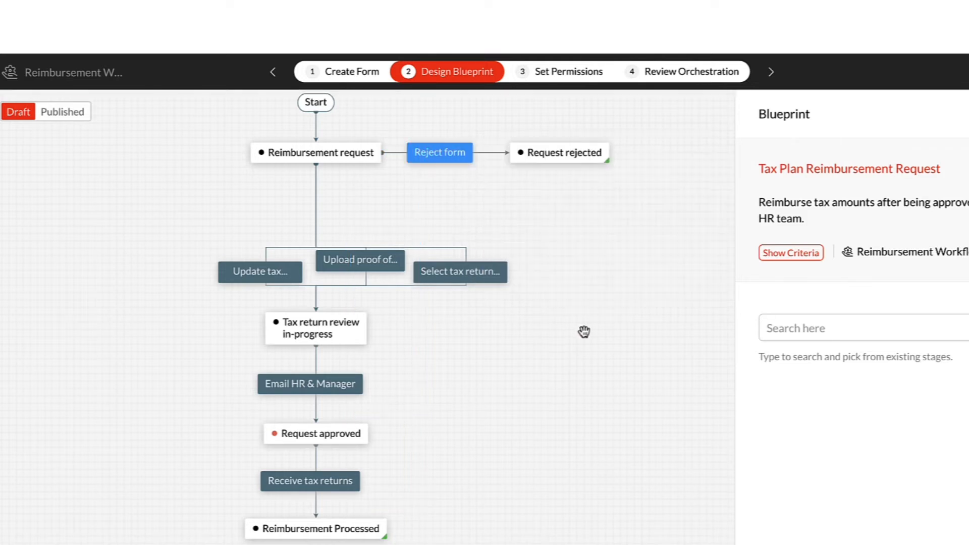
left_click(439, 152)
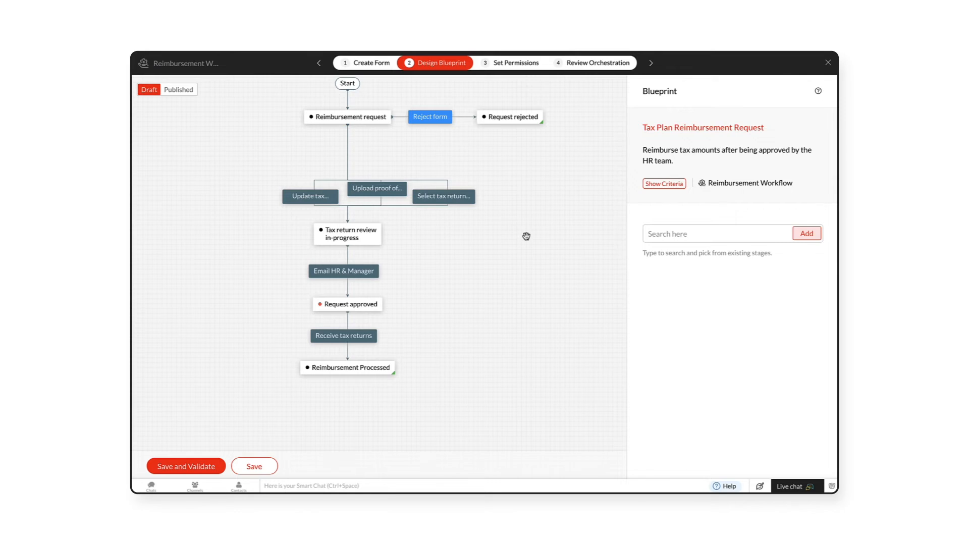
mouse_move(493, 241)
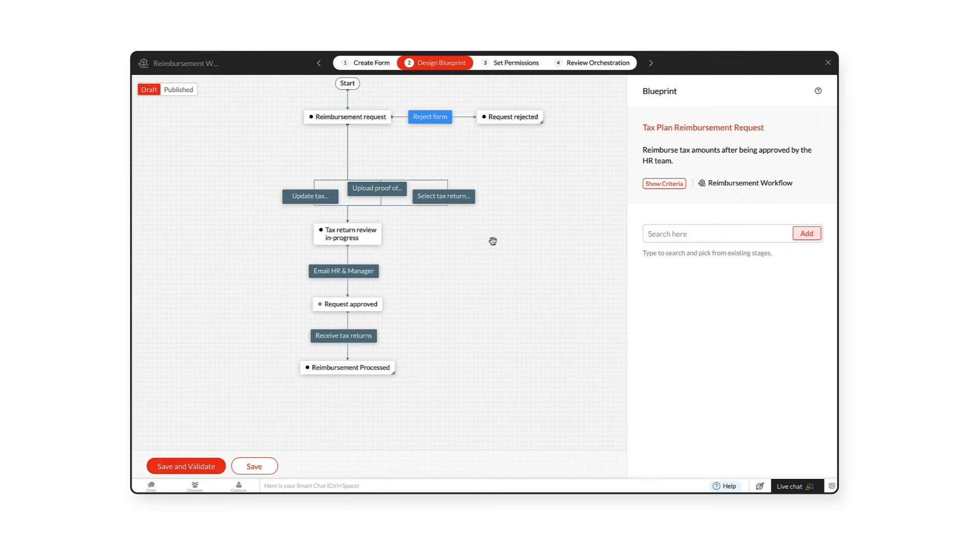
Set Receive tax returns to Automated by time, waiting 10 work days, overwriting its previous settings
left_click(344, 335)
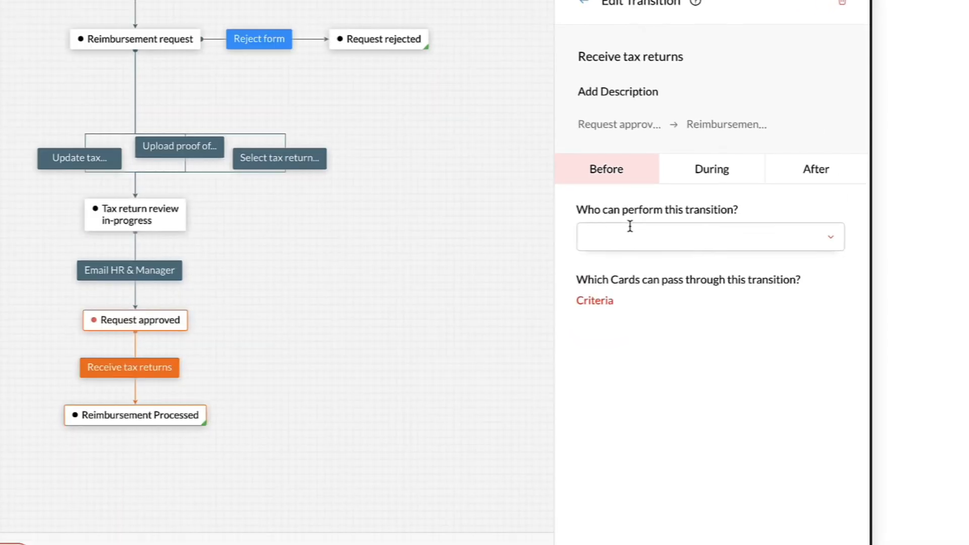
left_click(709, 237)
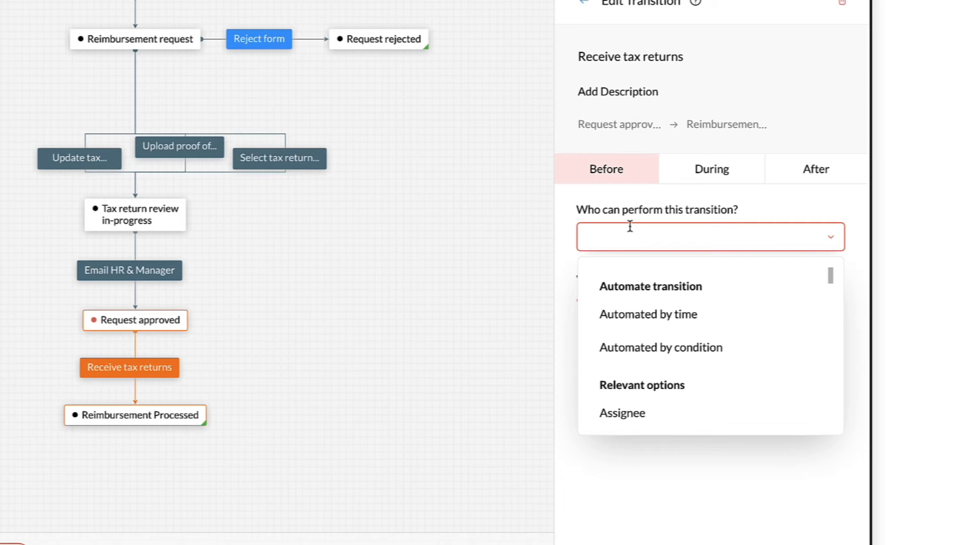
left_click(647, 314)
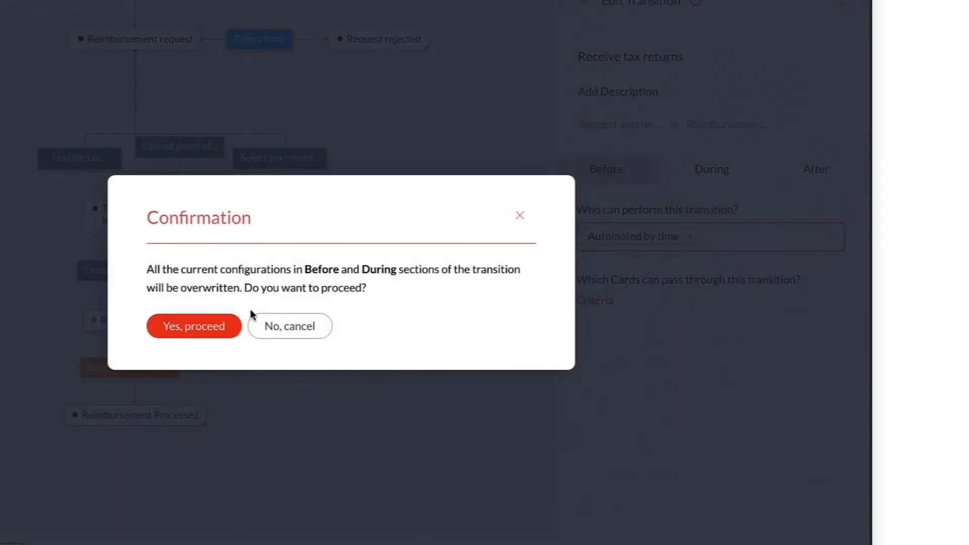
left_click(193, 325)
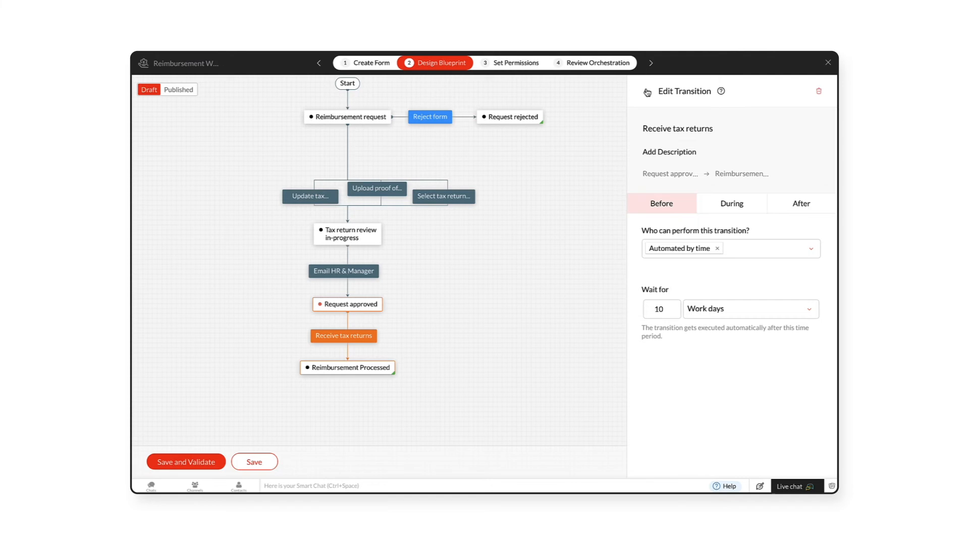
left_click(582, 234)
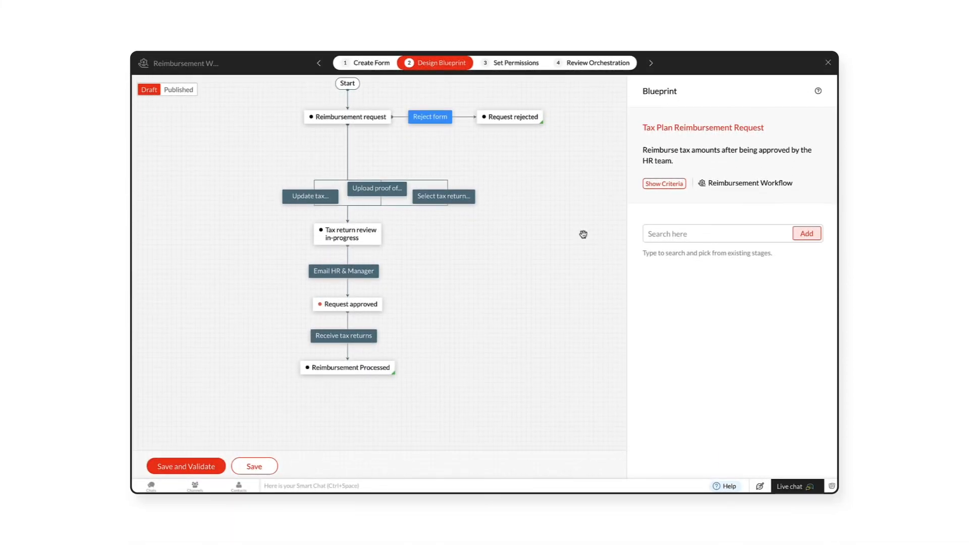
Switch Receive tax returns to Automated by condition: Reimbursement amount > 100, and save
left_click(343, 336)
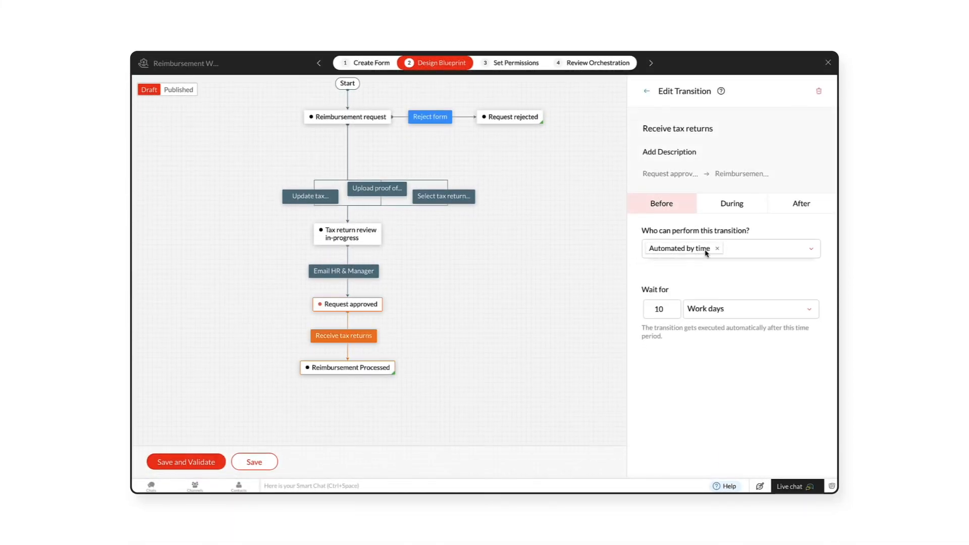
left_click(716, 249)
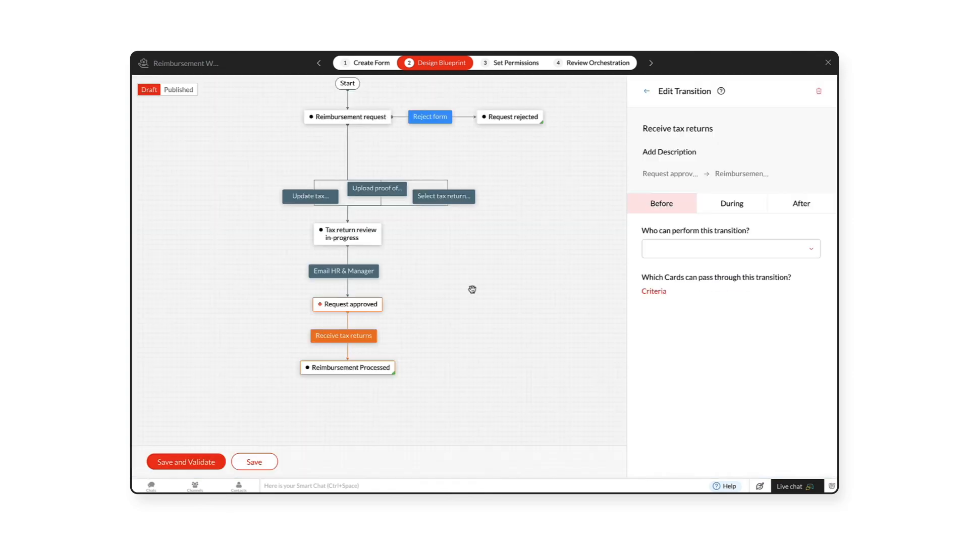
left_click(729, 249)
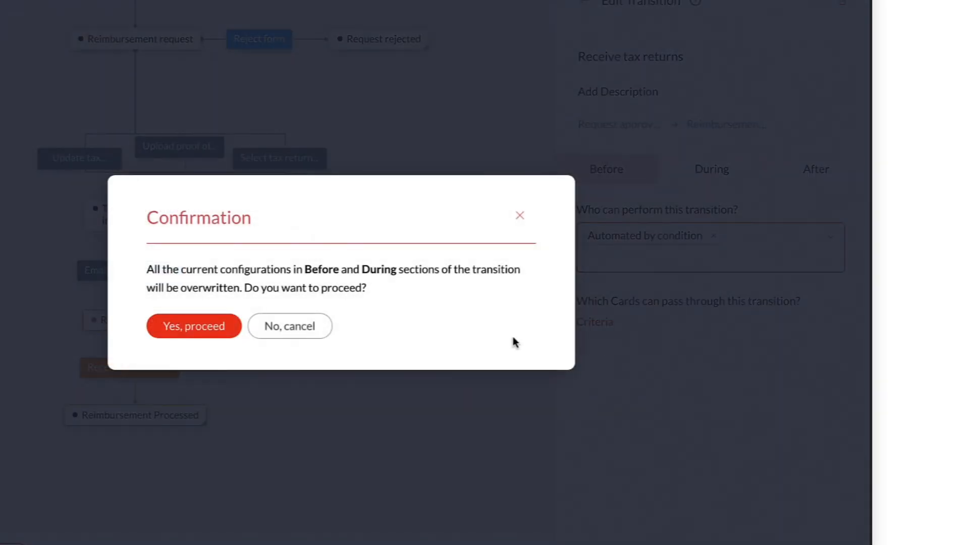
left_click(193, 325)
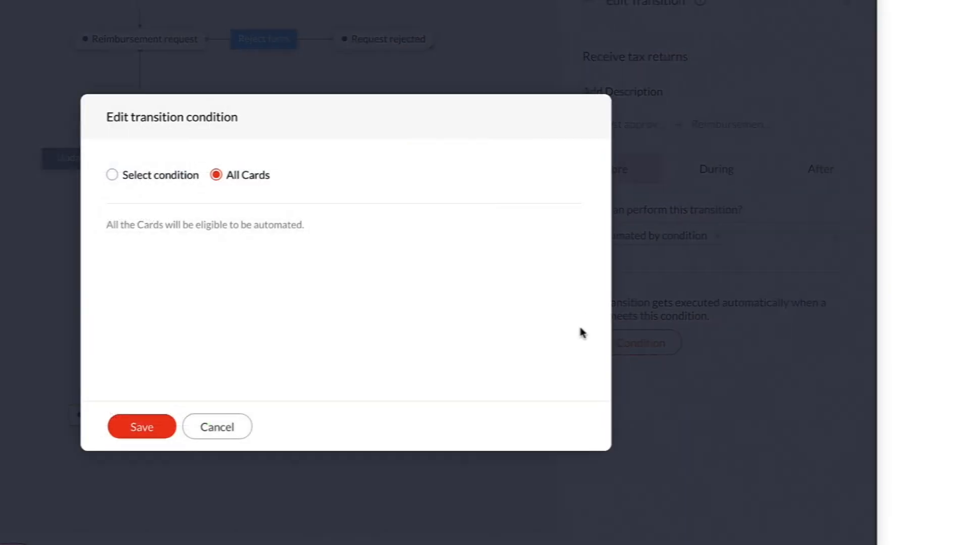
left_click(112, 175)
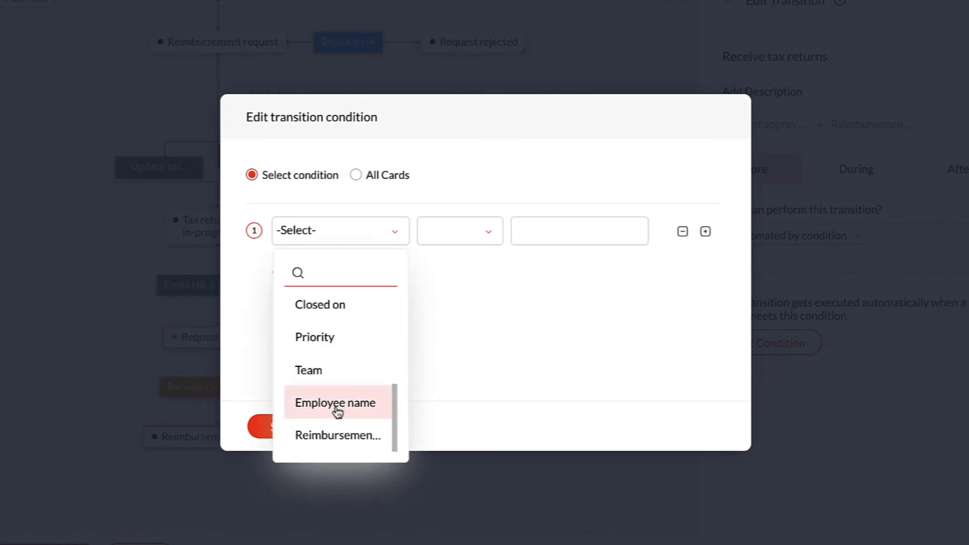
left_click(338, 435)
type("10")
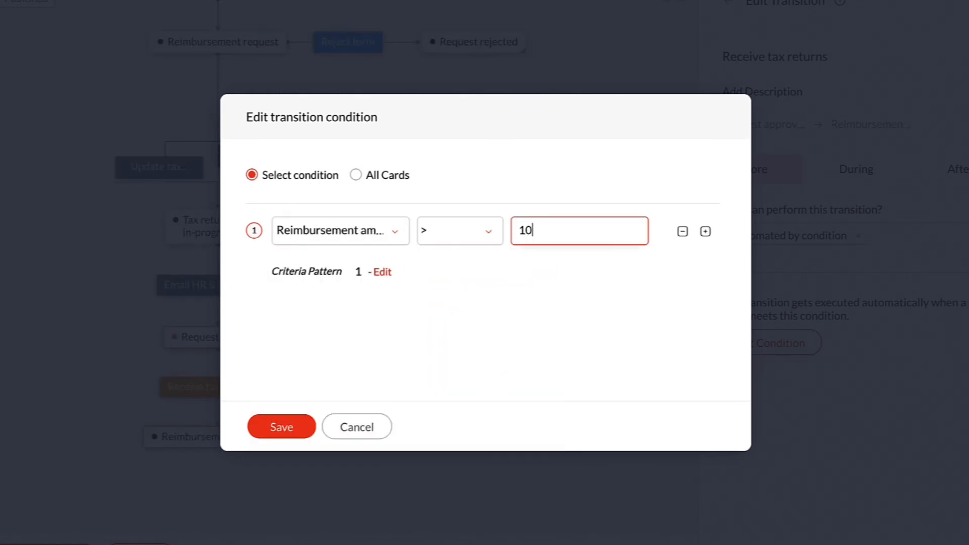
left_click(280, 427)
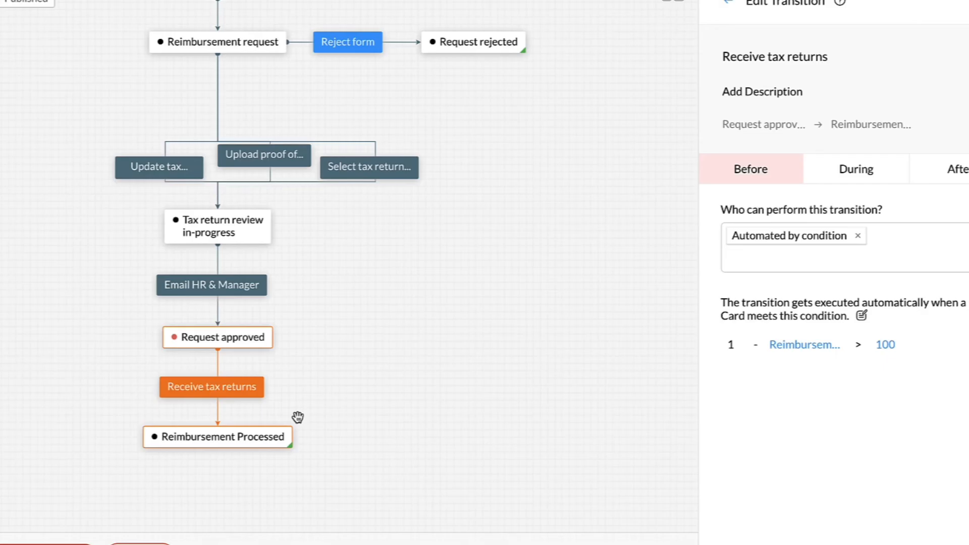